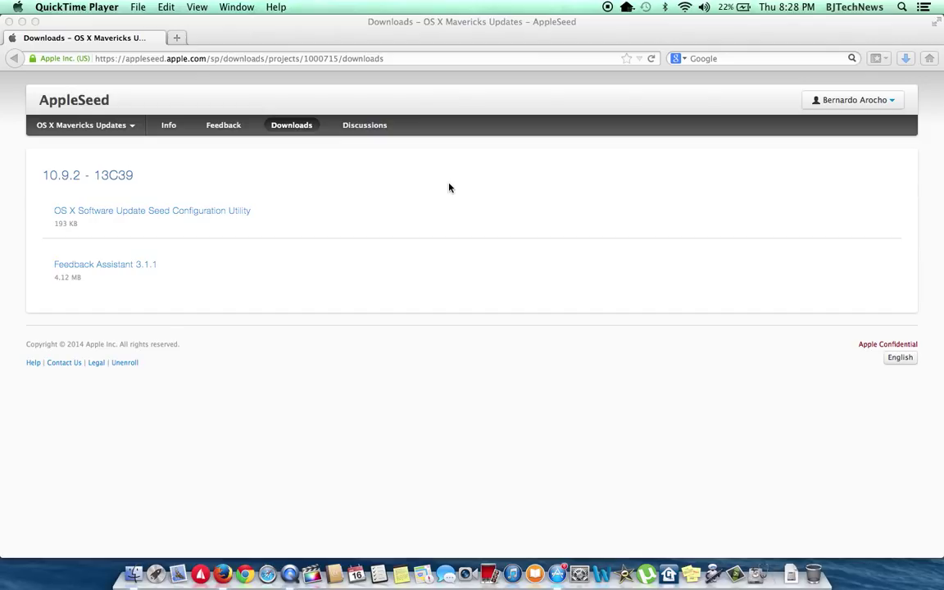
mouse_move(184, 194)
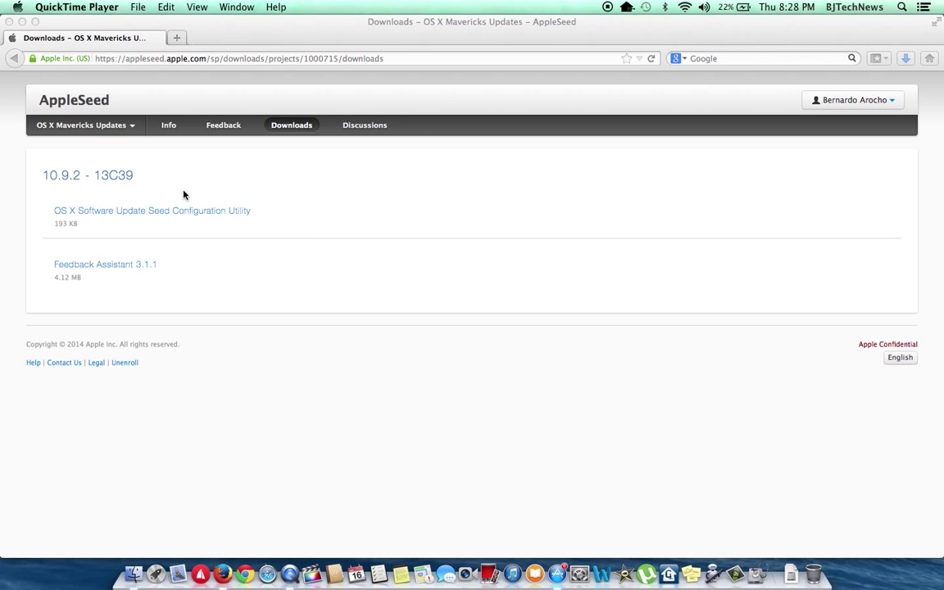
- Bring Firefox forward and switch the AppleSeed OS X Mavericks Updates project to its Info page
left_click(167, 124)
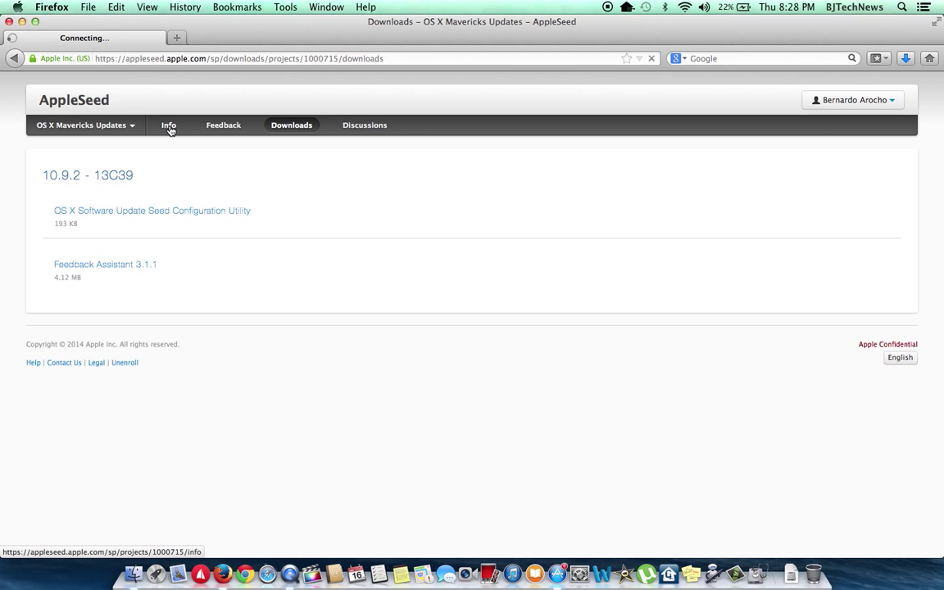
left_click(167, 125)
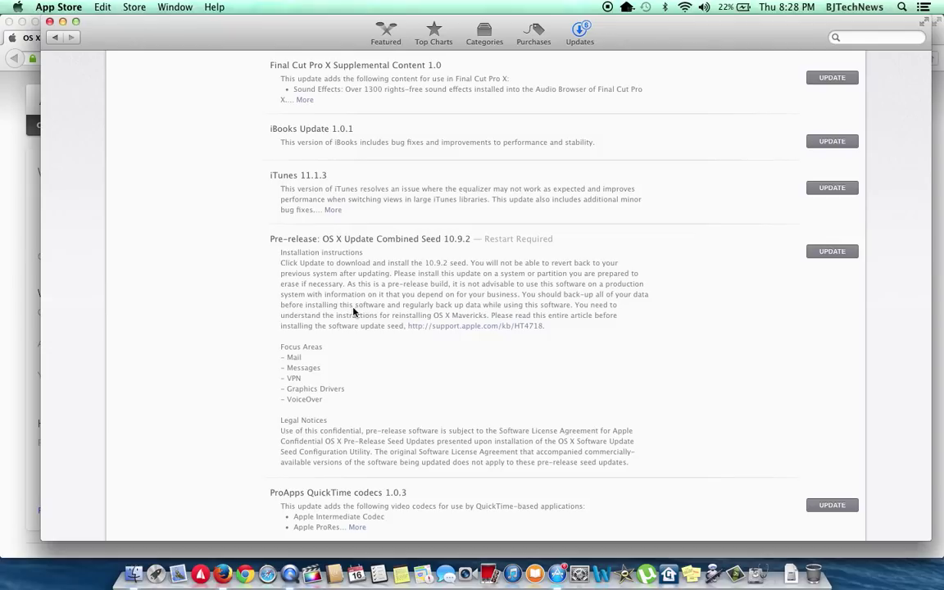
mouse_move(272, 239)
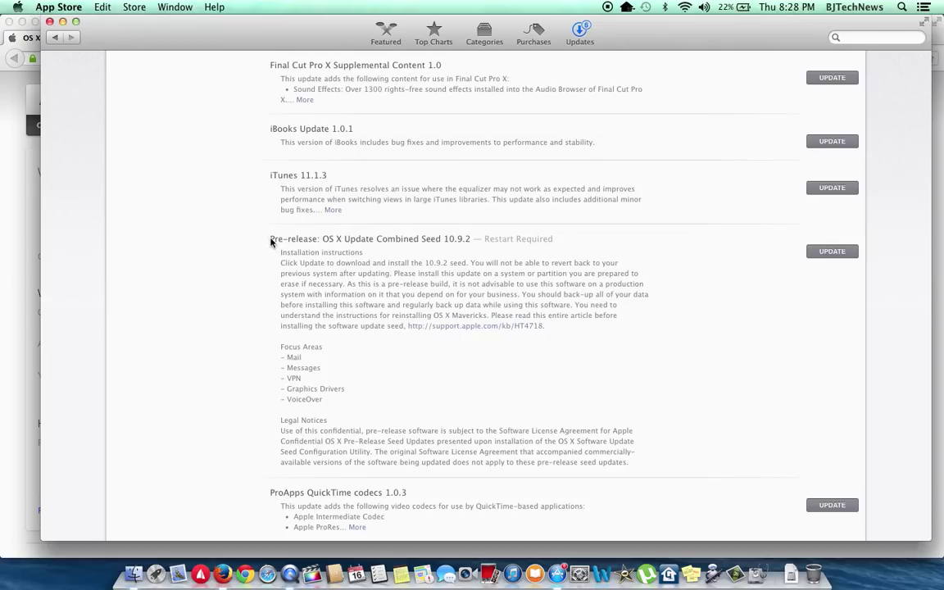
mouse_move(328, 269)
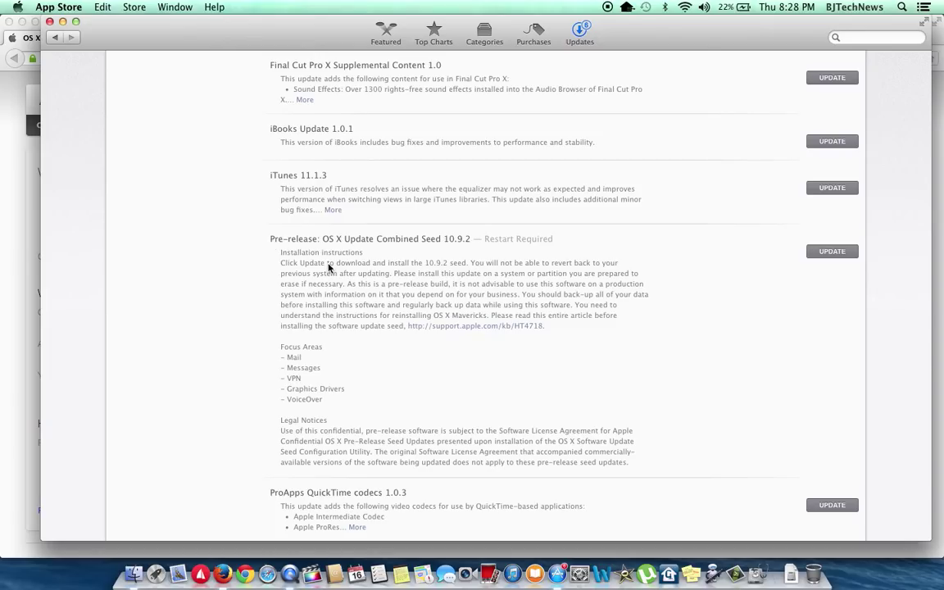
- Scroll through the Combined Seed 10.9.2 update notes in the App Store Updates list
scroll("down", 3)
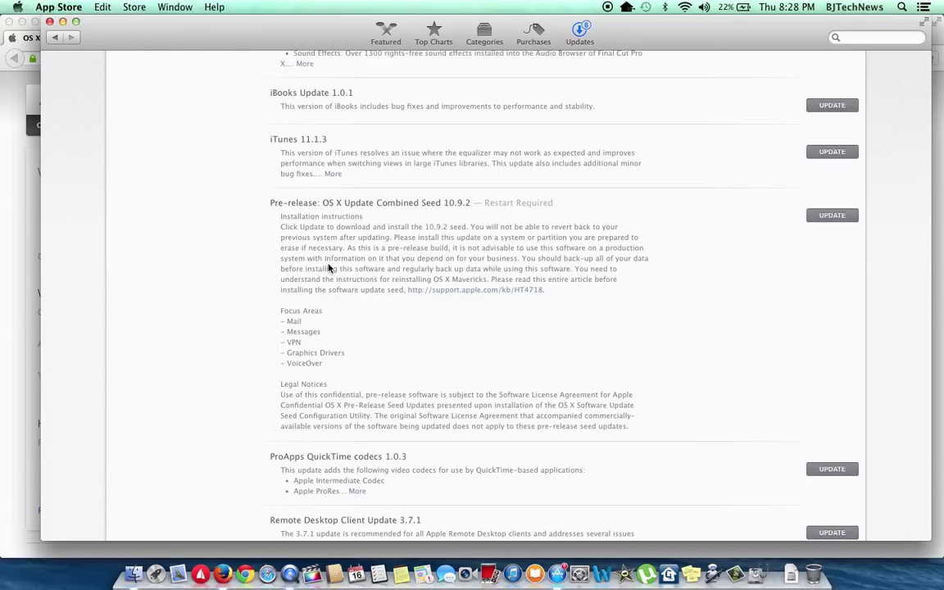
mouse_move(460, 298)
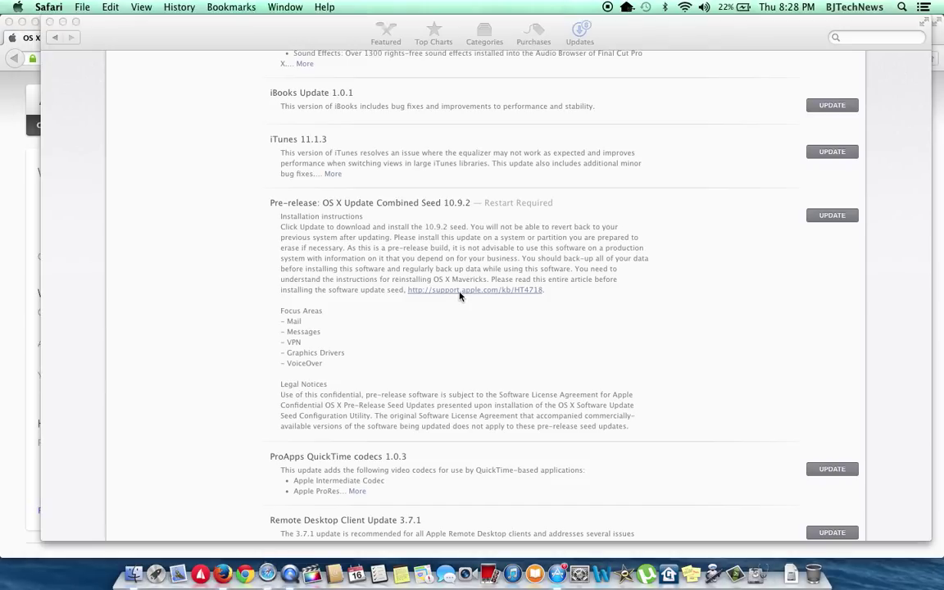
- Follow the support.apple.com/kb/HT4718 link and read the OS X Recovery article down to its network table
left_click(474, 289)
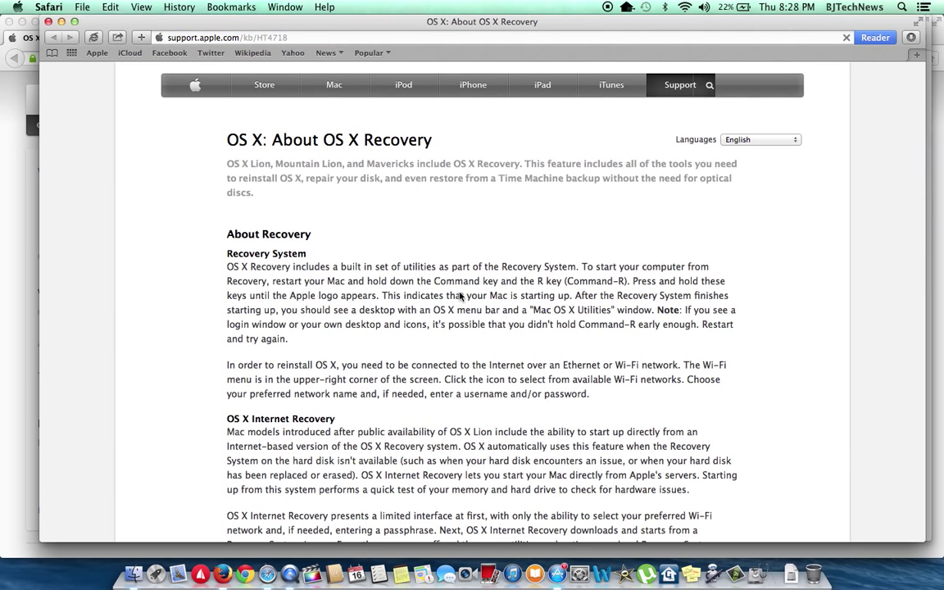
left_click(731, 85)
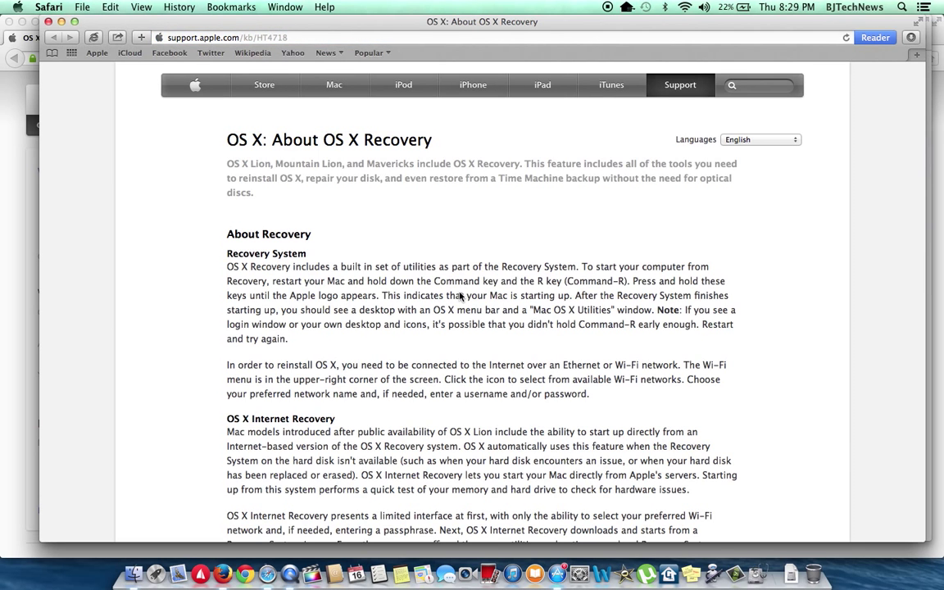
scroll("down", 3)
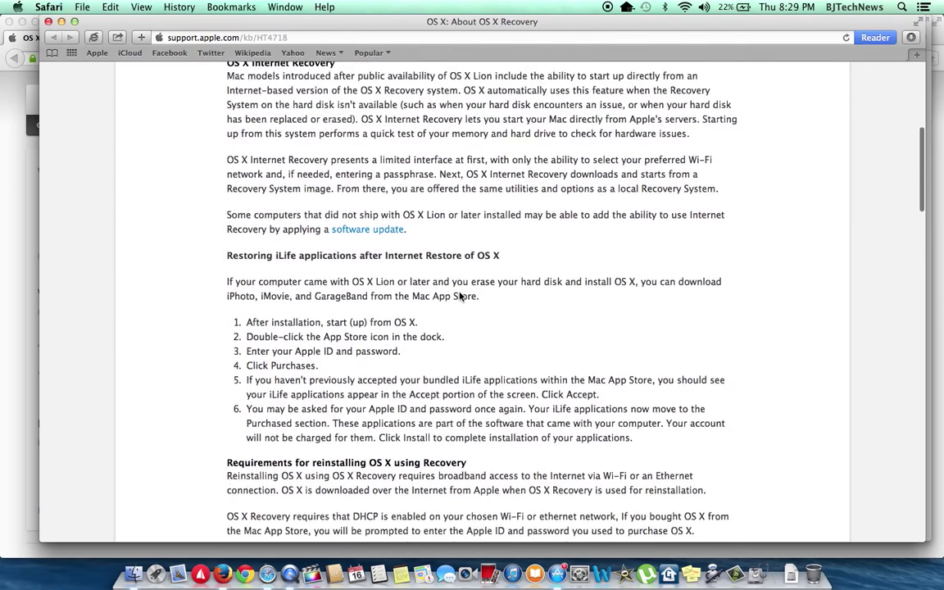
scroll("down", 3)
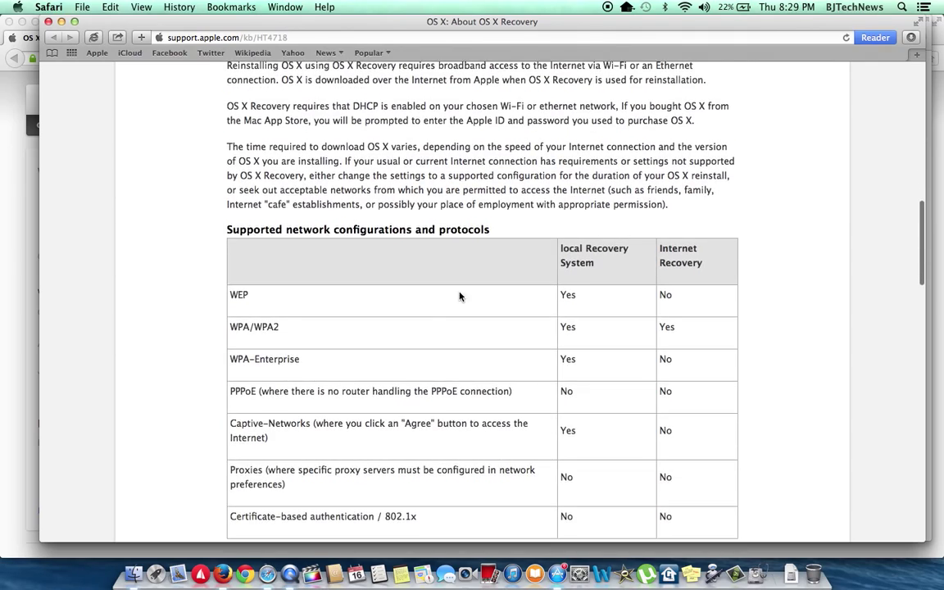
scroll("down", 3)
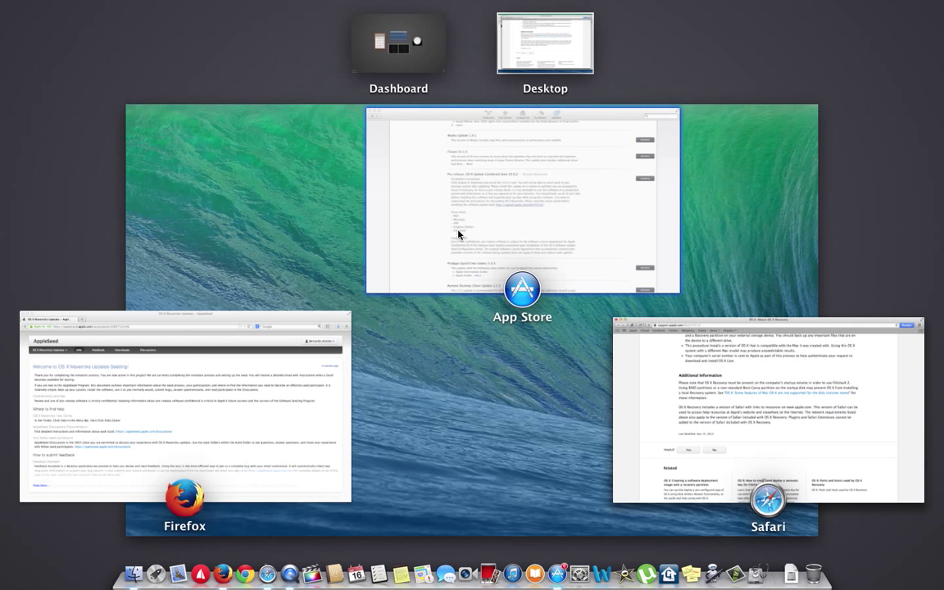
- Pick the App Store window in Mission Control to return to the updates list
left_click(521, 203)
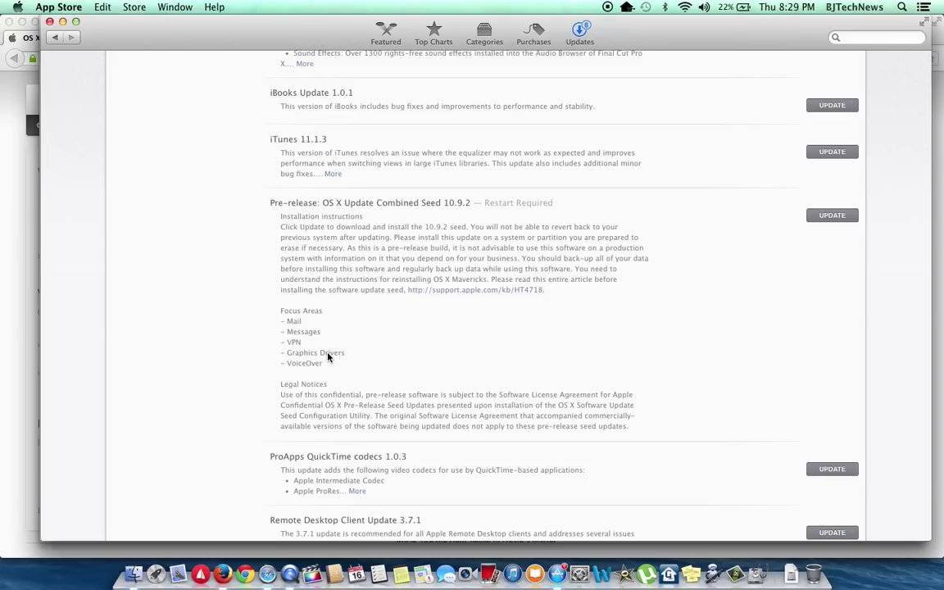
mouse_move(32, 6)
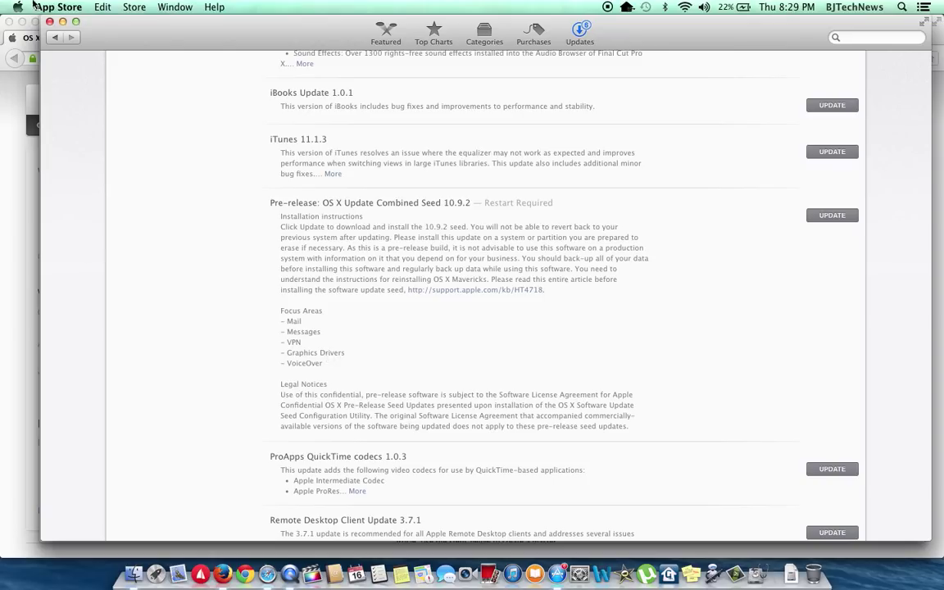
- Check the OS X 10.9.1 build number in About This Mac, then close the window
left_click(17, 6)
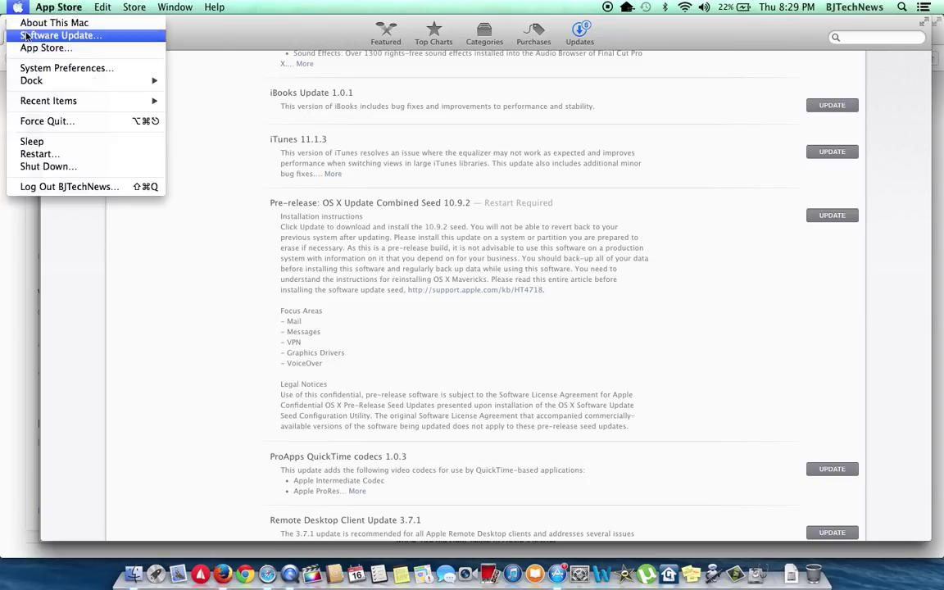
left_click(54, 23)
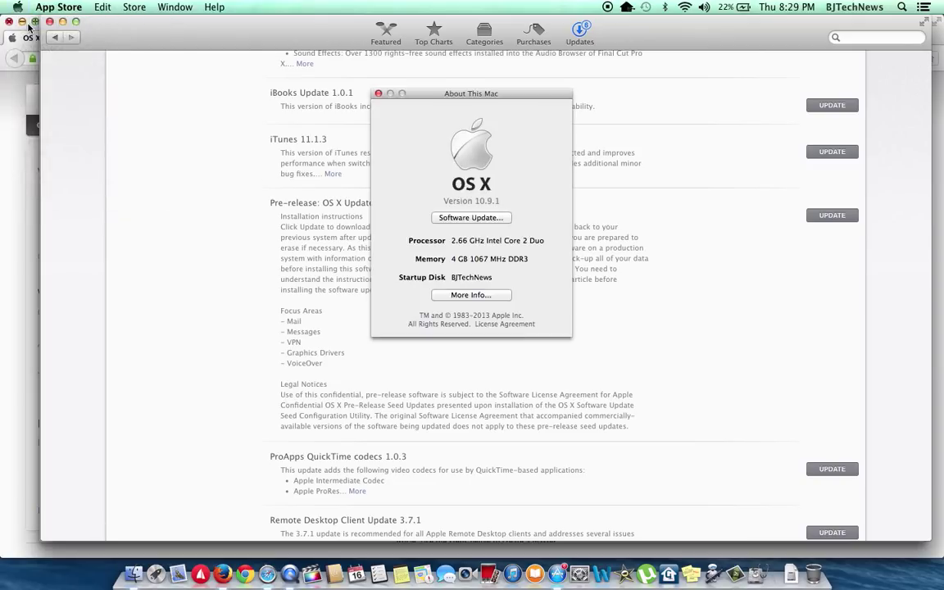
left_click(471, 200)
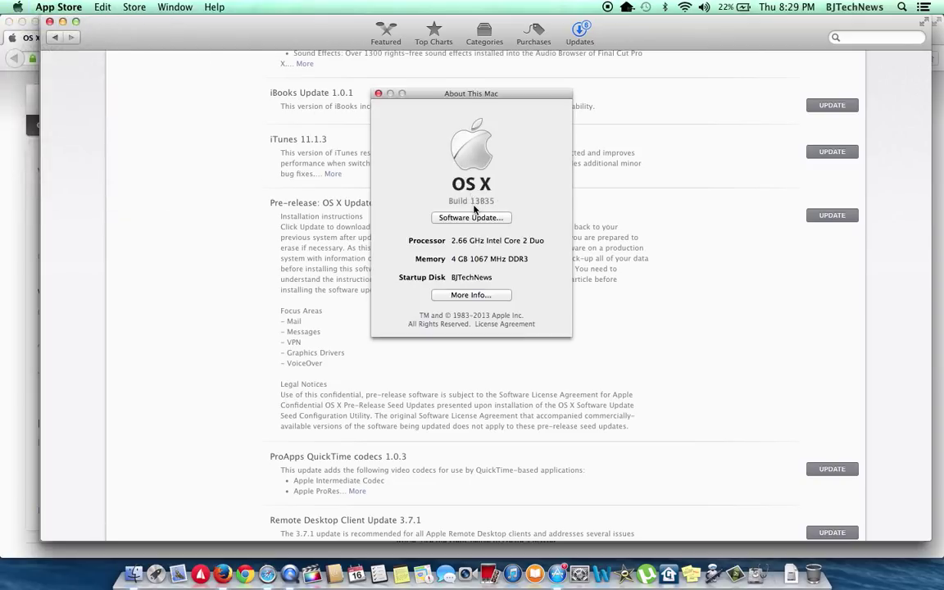
mouse_move(433, 134)
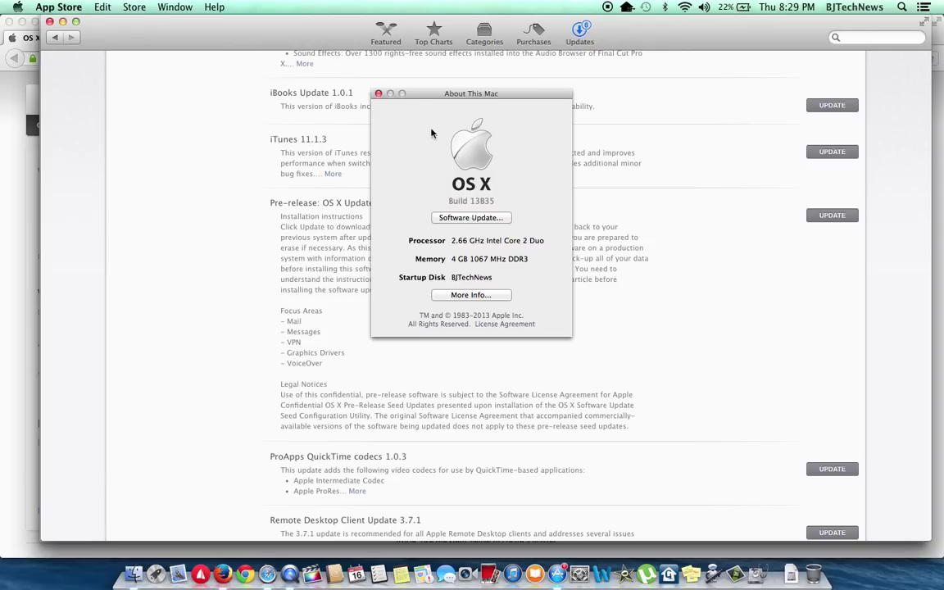
left_click(377, 92)
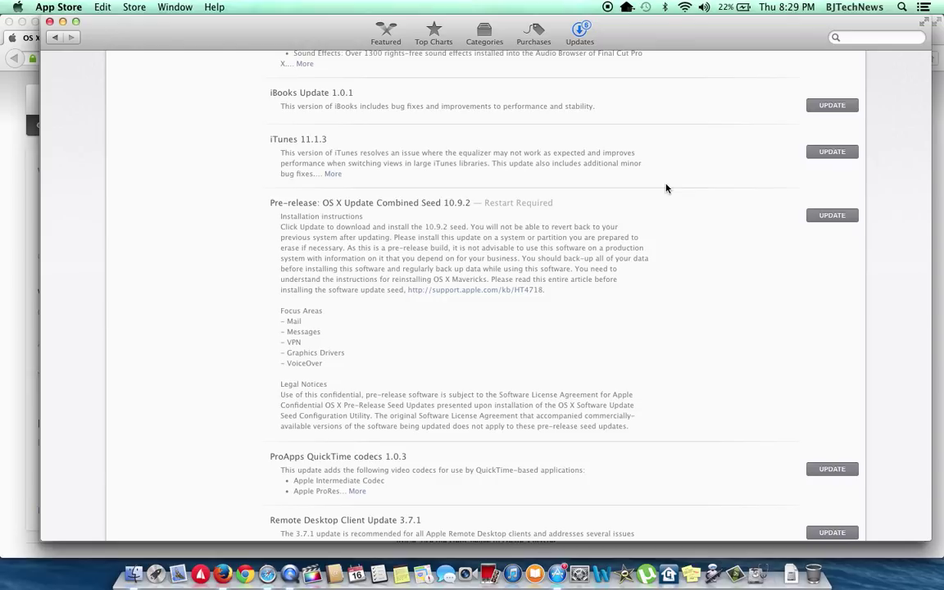
mouse_move(628, 315)
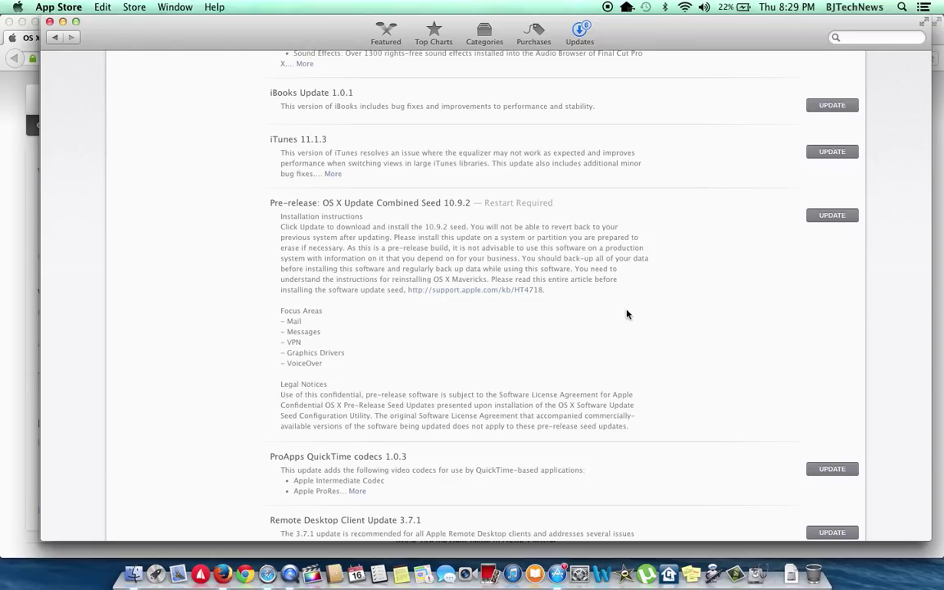